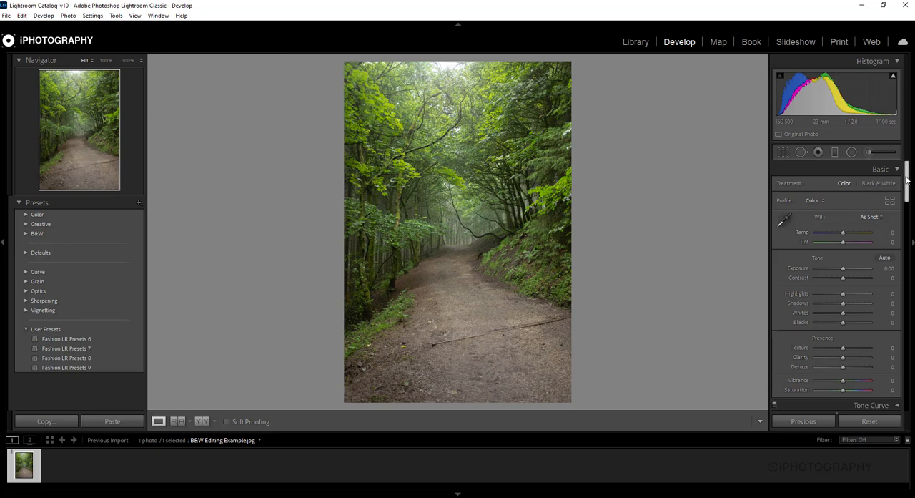
# - Drag Saturation in the Basic panel's Presence section fully left to -100, desaturating the photo
pyautogui.scroll(-3)
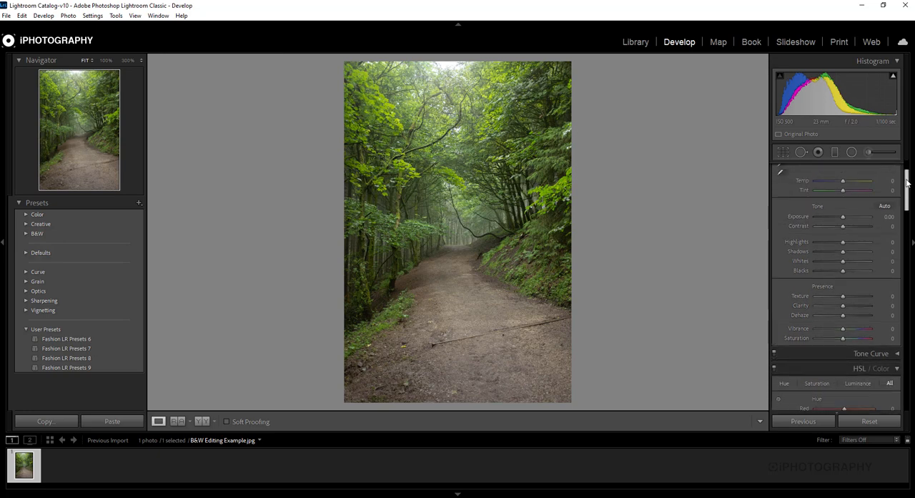
pyautogui.scroll(-3)
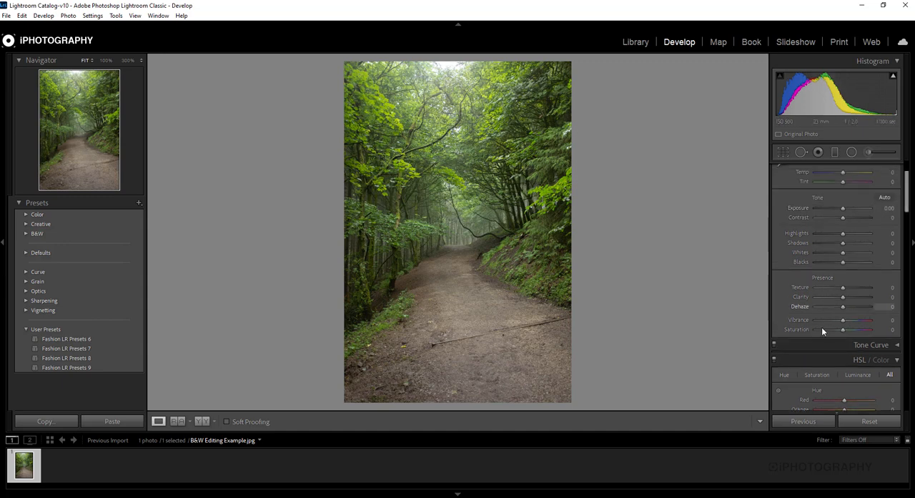
pyautogui.moveTo(844, 329); pyautogui.dragTo(815, 329)
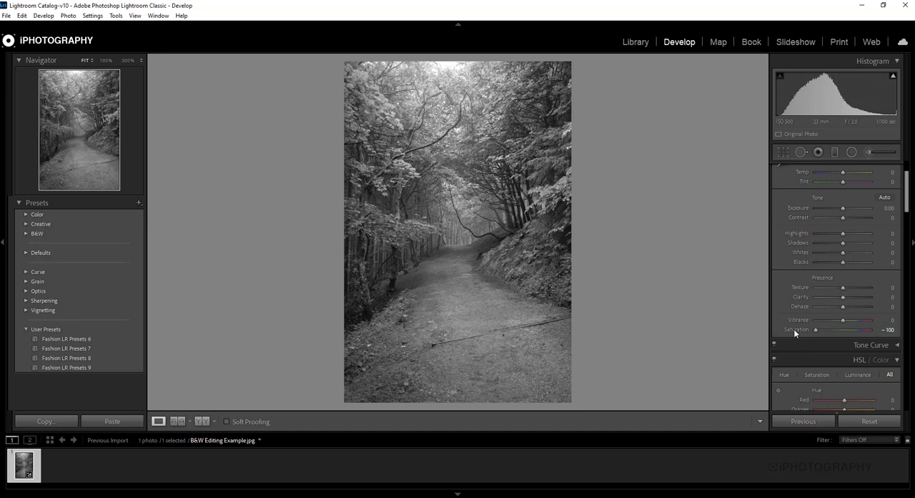
pyautogui.moveTo(852, 338)
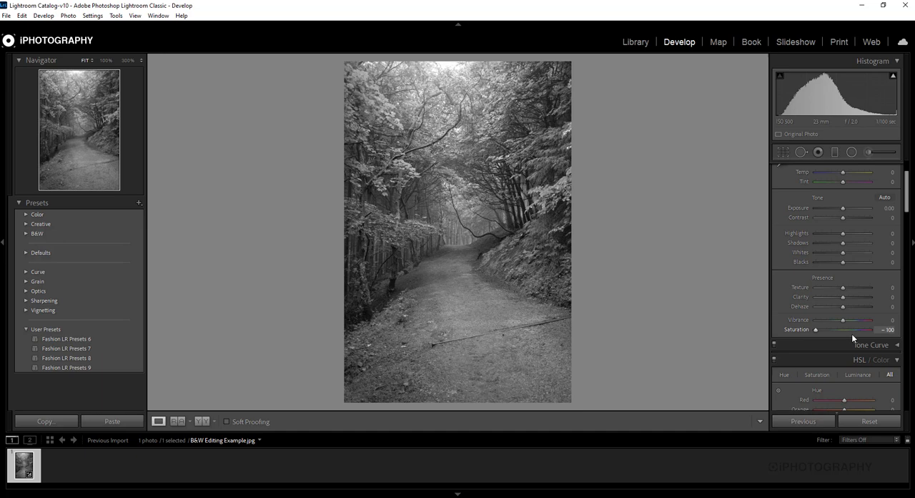
# - Return Saturation to 0 to restore full colour, scrolling past the HSL/Color panel
pyautogui.moveTo(815, 329); pyautogui.dragTo(891, 329)
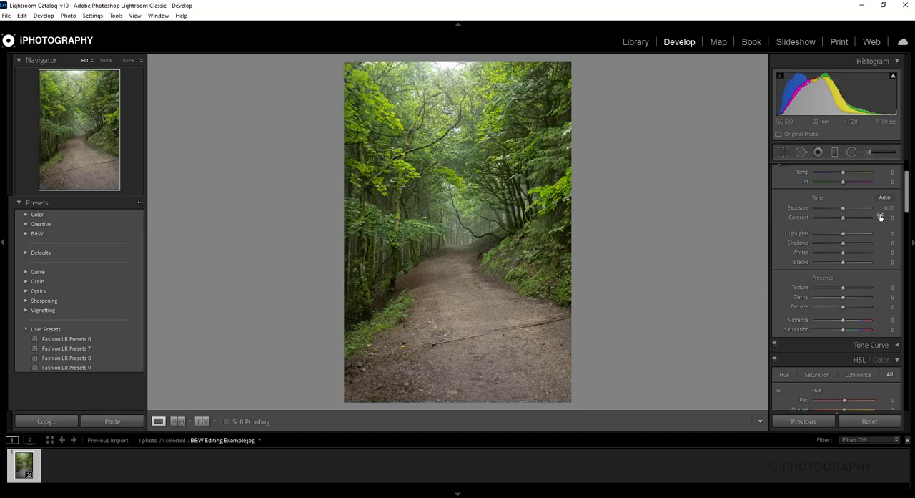
pyautogui.scroll(-3)
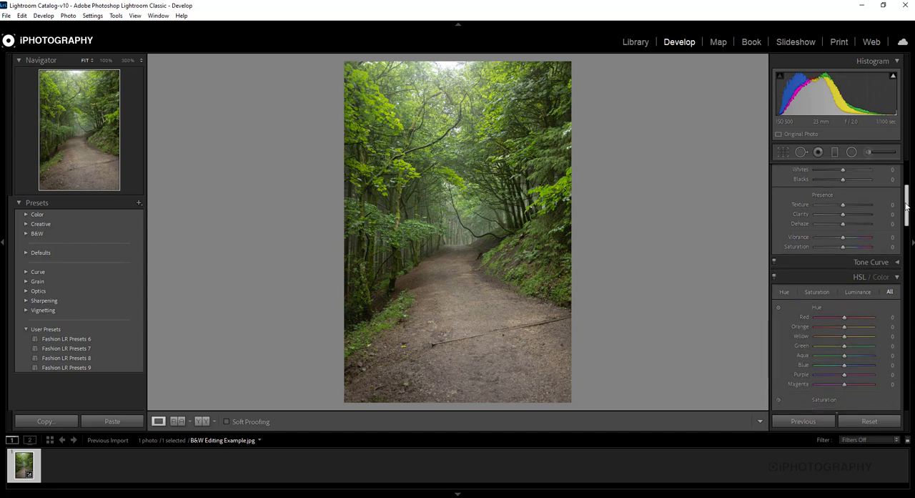
pyautogui.scroll(-3)
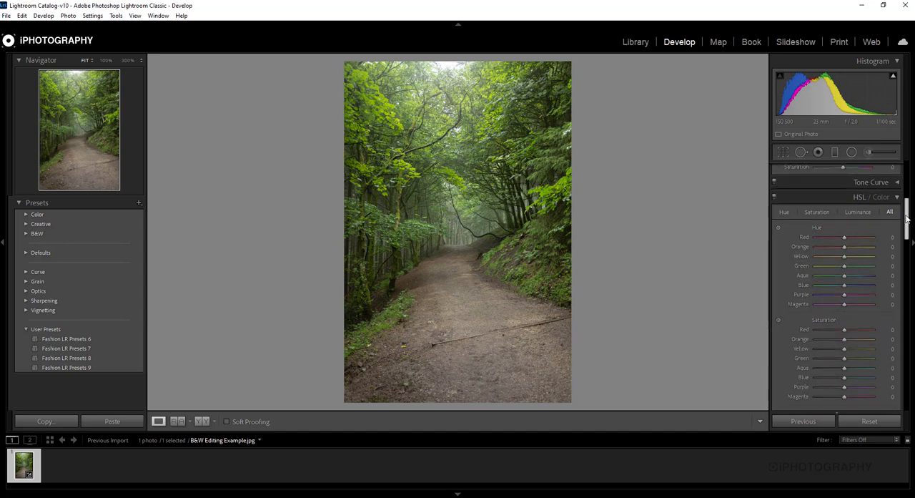
pyautogui.scroll(-3)
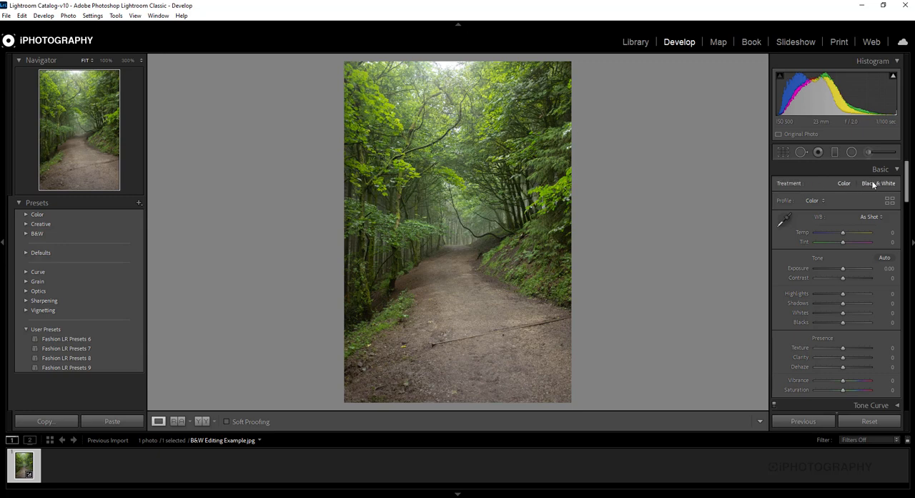
# - Set Treatment to Black & White in the Basic panel and reveal the B&W Mix sliders
pyautogui.click(884, 183)
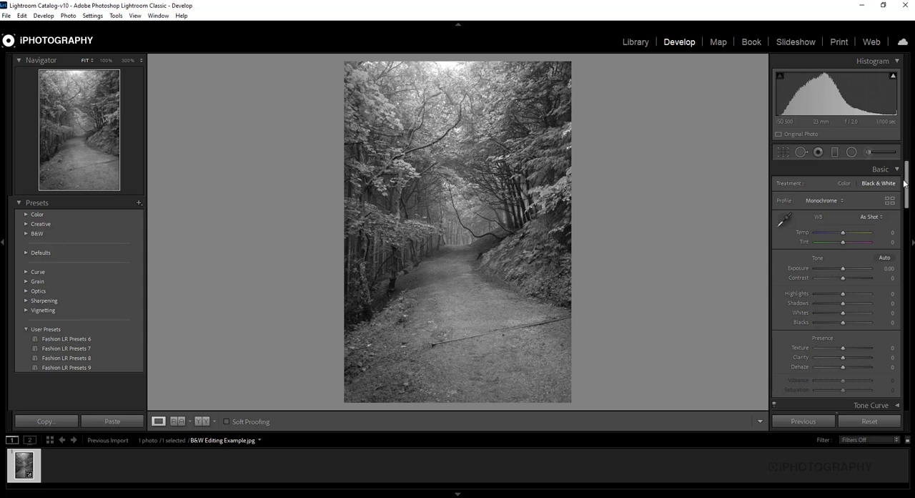
pyautogui.scroll(-3)
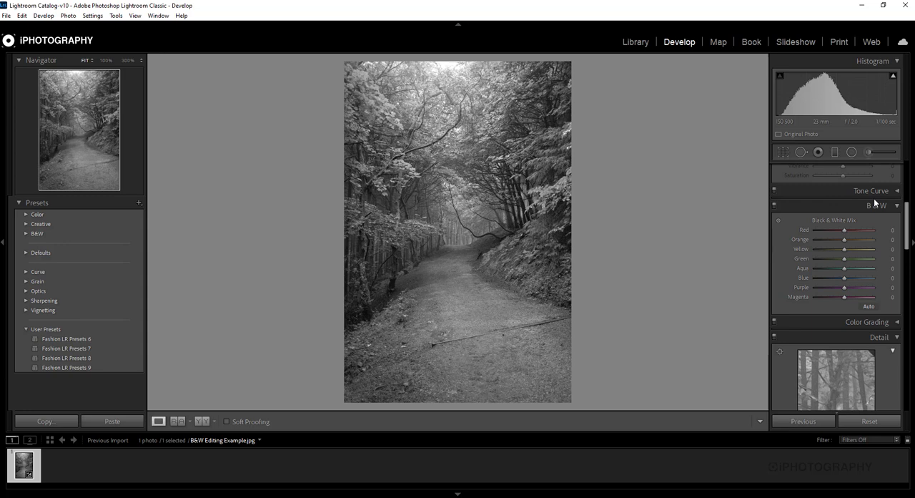
pyautogui.moveTo(875, 208)
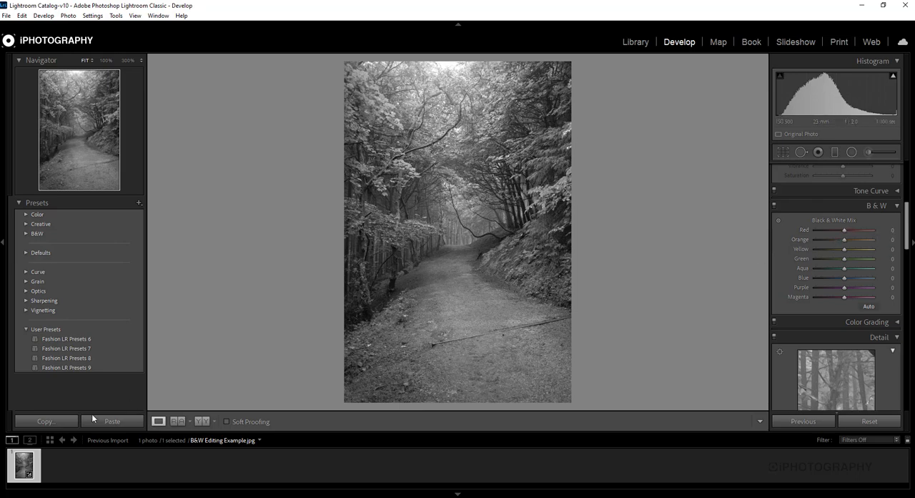
pyautogui.moveTo(203, 421)
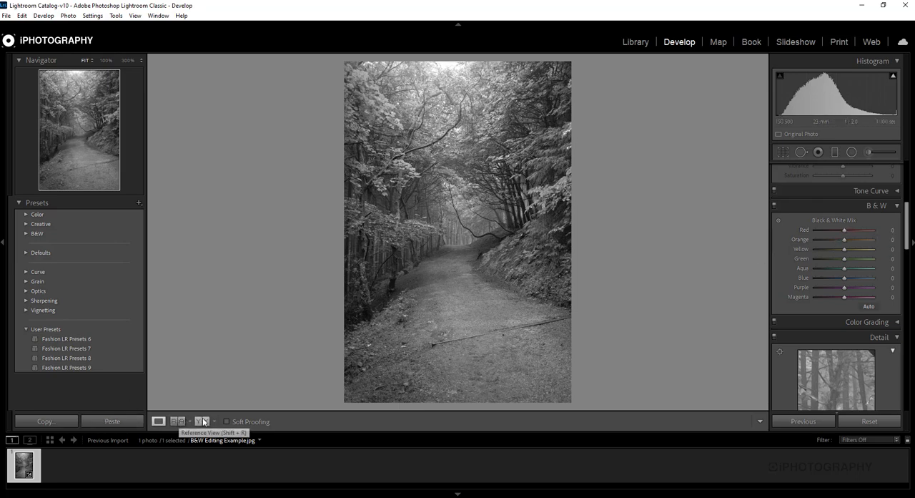
pyautogui.click(203, 421)
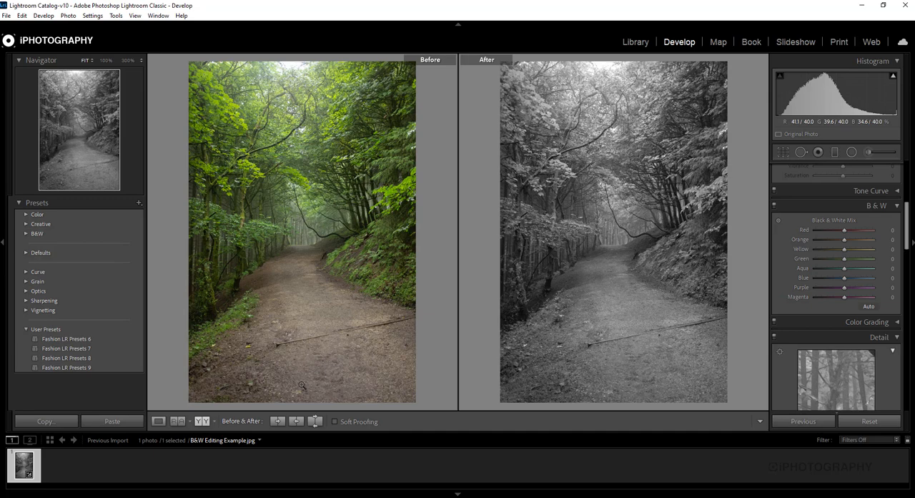
pyautogui.moveTo(337, 79)
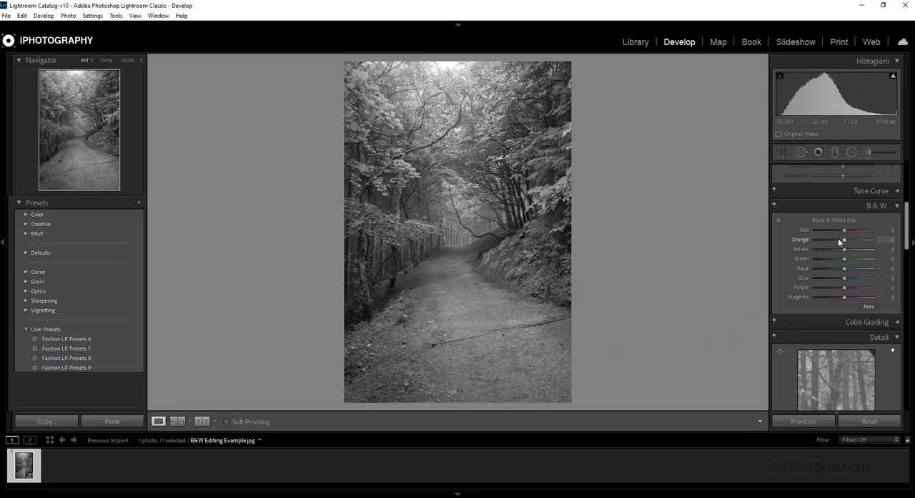
pyautogui.moveTo(853, 272)
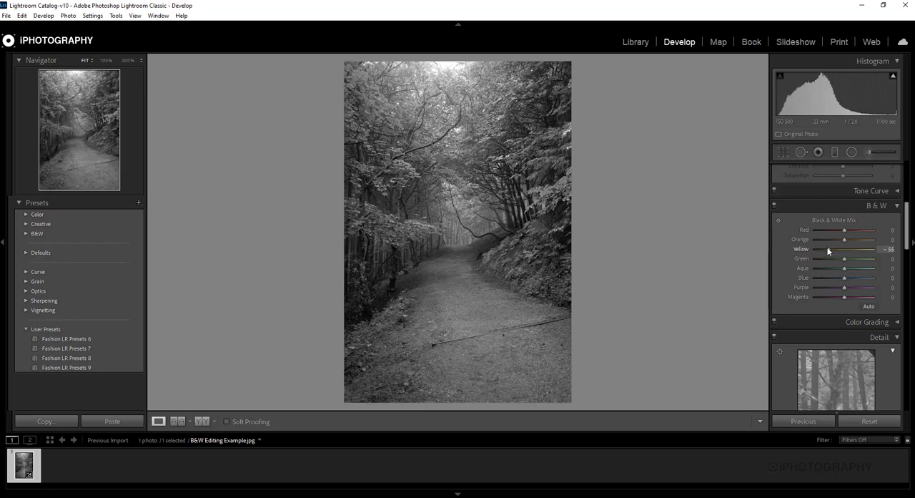
# - Raise the Yellow slider in the Black & White Mix to lighten the yellow foliage tones
pyautogui.moveTo(827, 249); pyautogui.dragTo(841, 249)
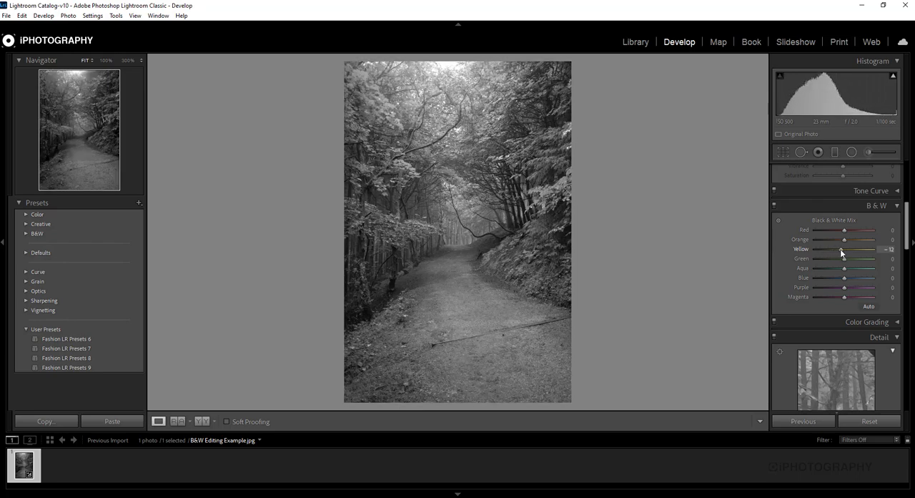
pyautogui.moveTo(843, 249); pyautogui.dragTo(827, 249)
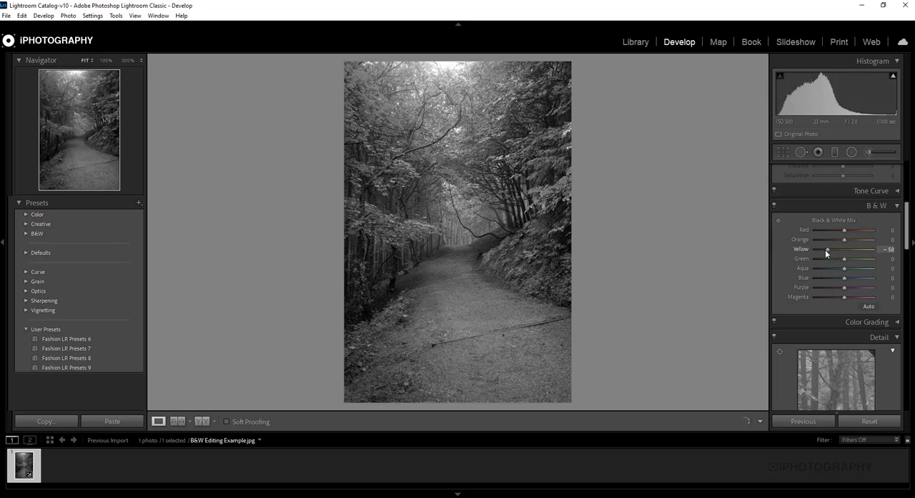
pyautogui.moveTo(827, 249); pyautogui.dragTo(864, 249)
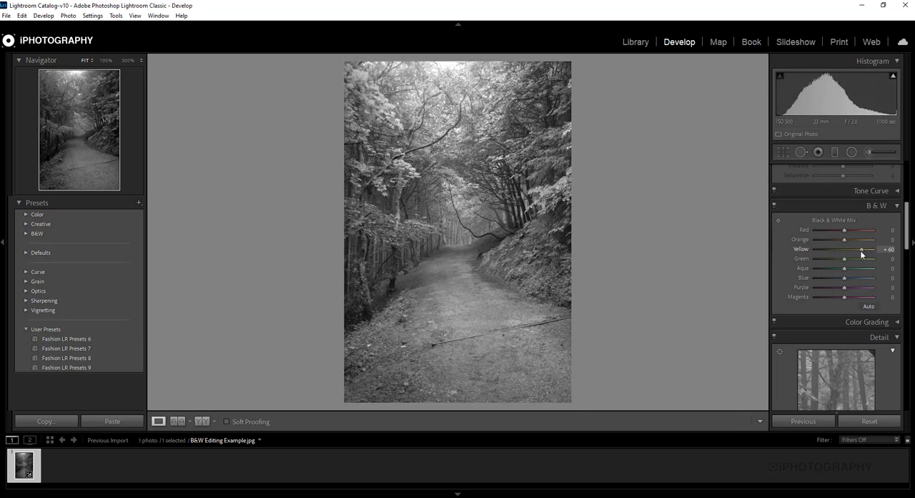
pyautogui.moveTo(861, 249); pyautogui.dragTo(847, 248)
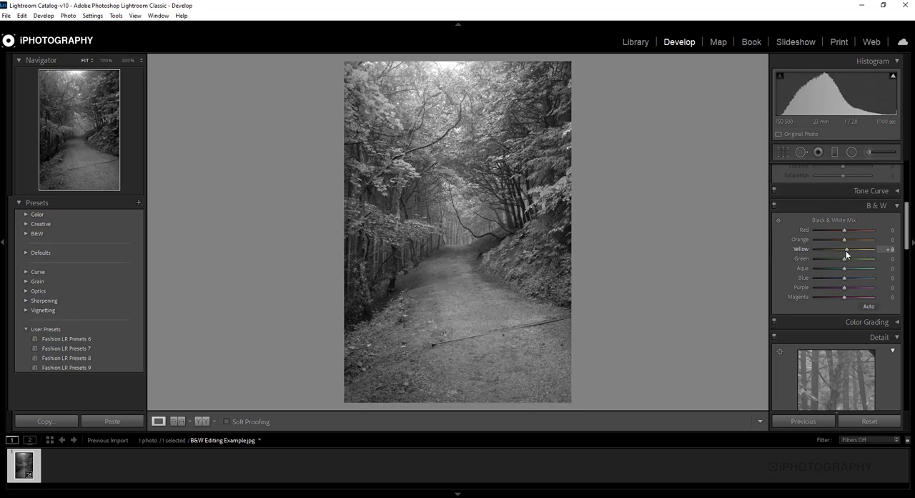
pyautogui.moveTo(847, 248); pyautogui.dragTo(852, 249)
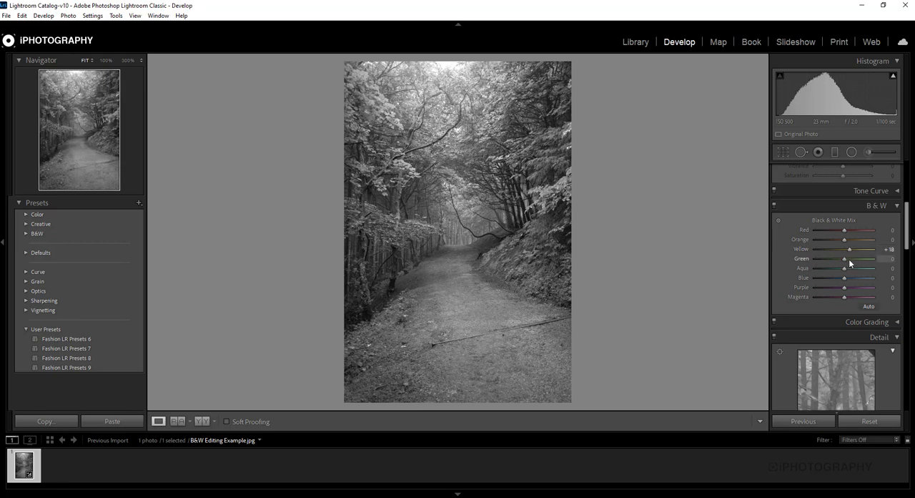
# - Lower the Green slider to darken the green foliage for a moodier look
pyautogui.moveTo(843, 257); pyautogui.dragTo(826, 258)
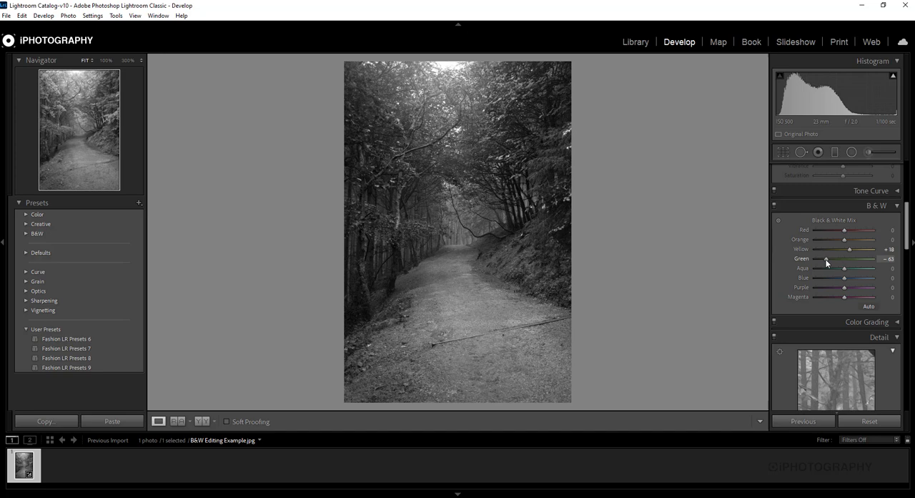
pyautogui.moveTo(827, 258); pyautogui.dragTo(832, 257)
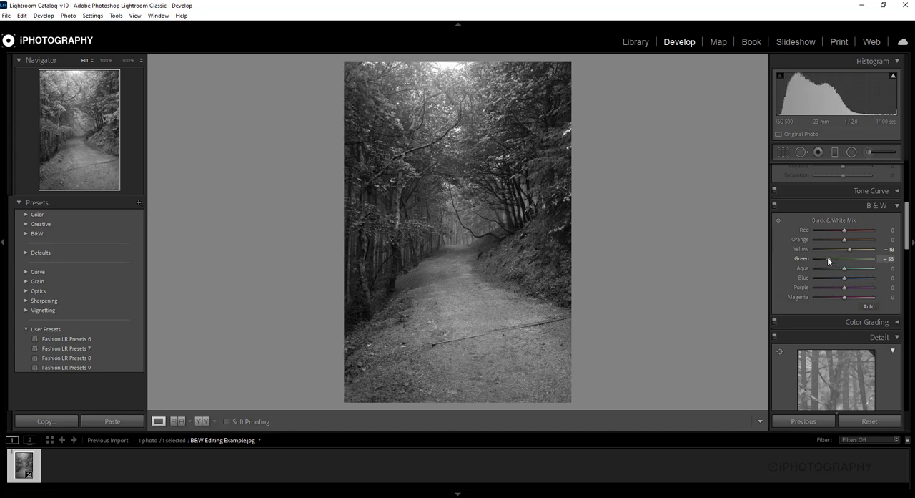
pyautogui.moveTo(861, 257); pyautogui.dragTo(826, 257)
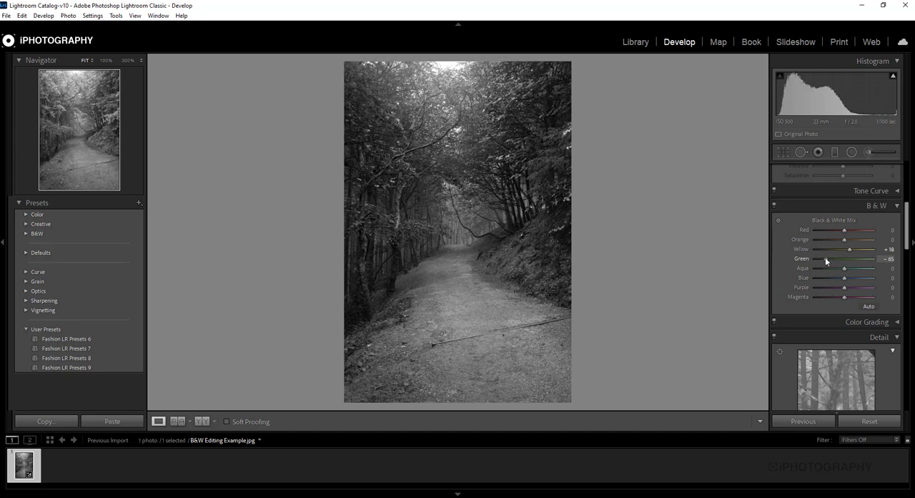
pyautogui.moveTo(849, 248); pyautogui.dragTo(856, 249)
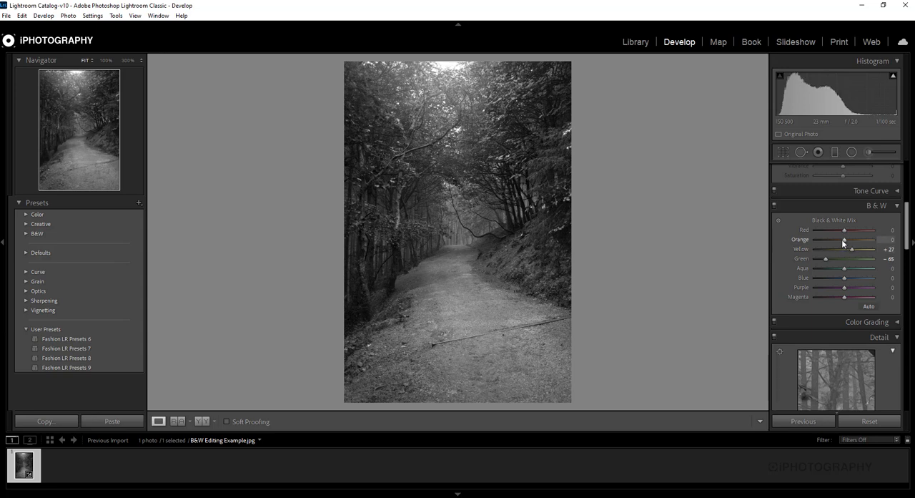
# - Raise the Orange and Red sliders in the Black & White Mix to brighten those tones
pyautogui.moveTo(864, 241); pyautogui.dragTo(858, 241)
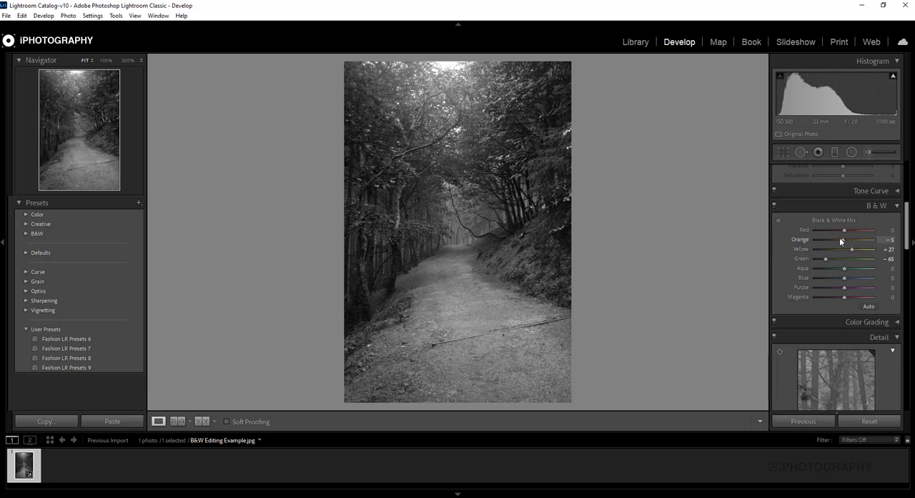
pyautogui.moveTo(861, 240); pyautogui.dragTo(822, 240)
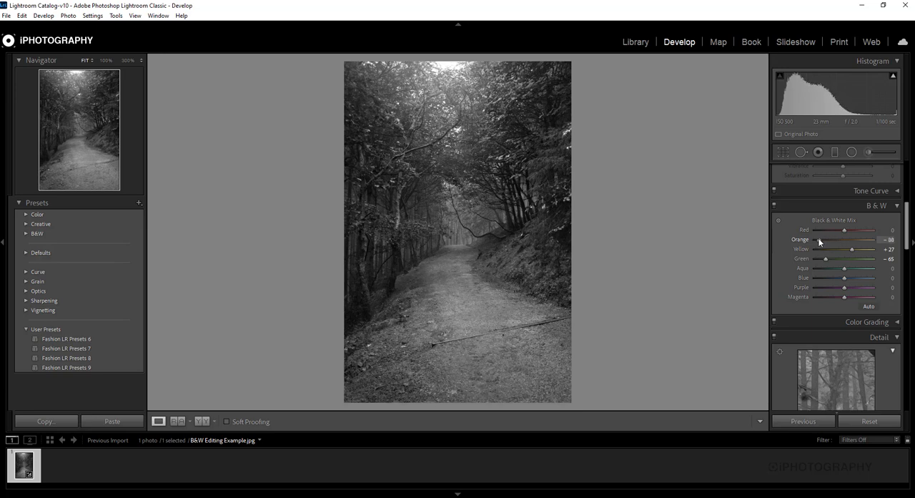
pyautogui.moveTo(827, 240); pyautogui.dragTo(861, 240)
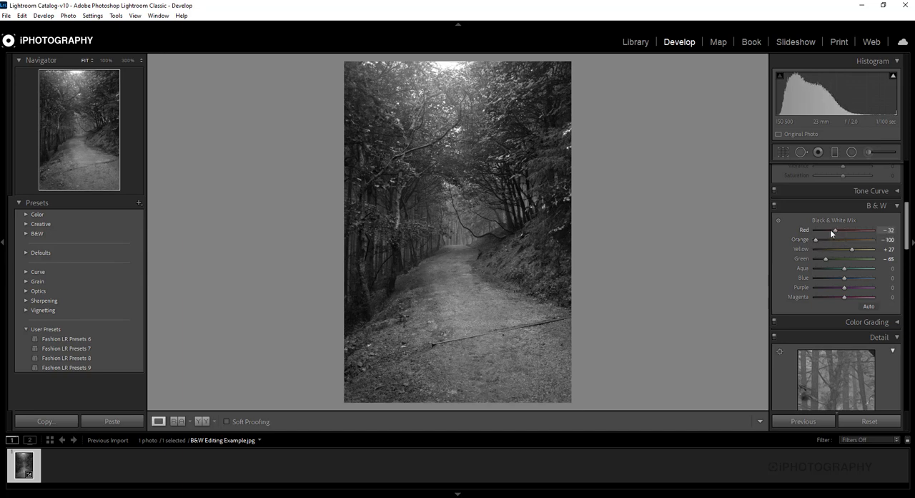
pyautogui.moveTo(832, 229); pyautogui.dragTo(829, 229)
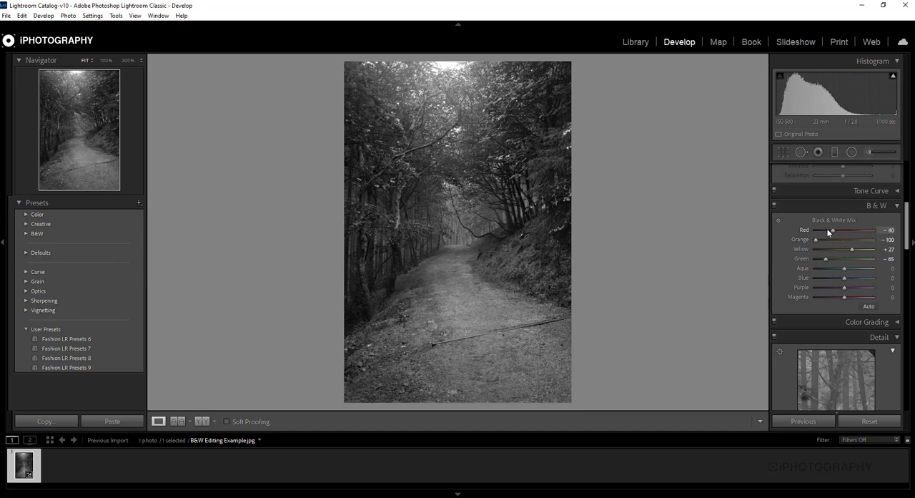
pyautogui.moveTo(829, 229); pyautogui.dragTo(869, 229)
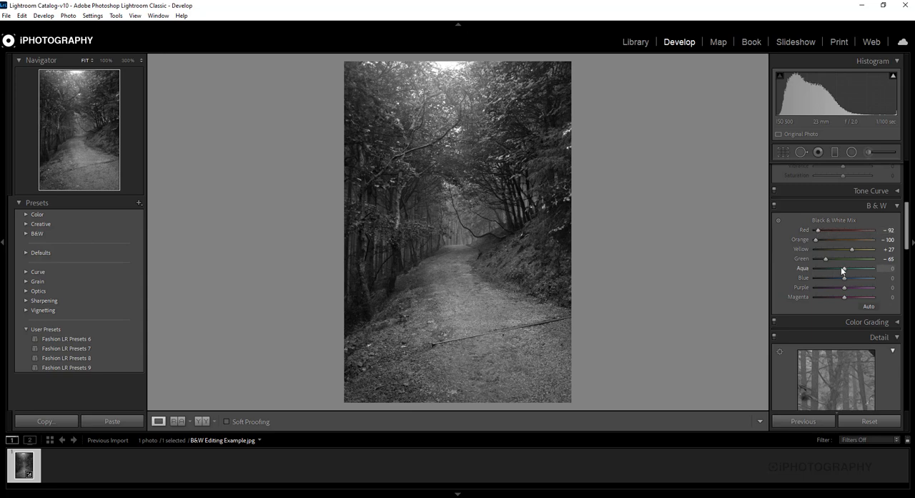
# - Rebalance the Aqua and Blue sliders in the Black & White Mix
pyautogui.moveTo(844, 269); pyautogui.dragTo(838, 269)
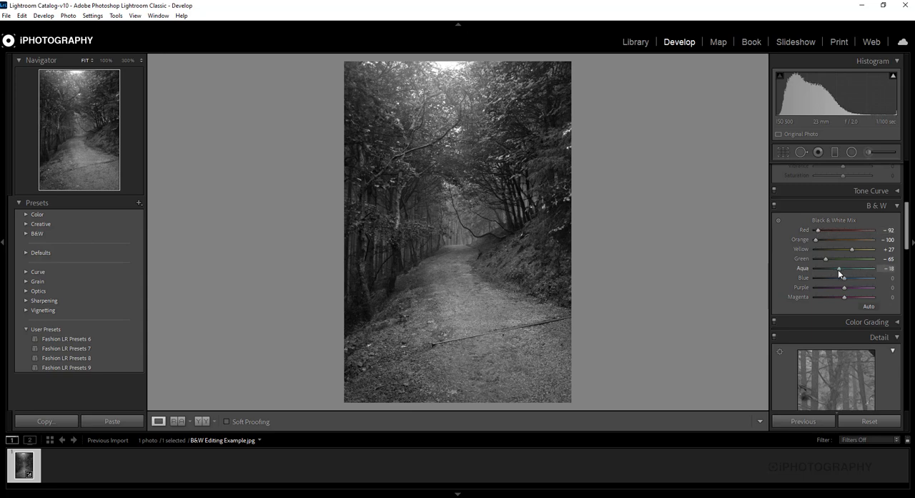
pyautogui.moveTo(841, 267); pyautogui.dragTo(846, 268)
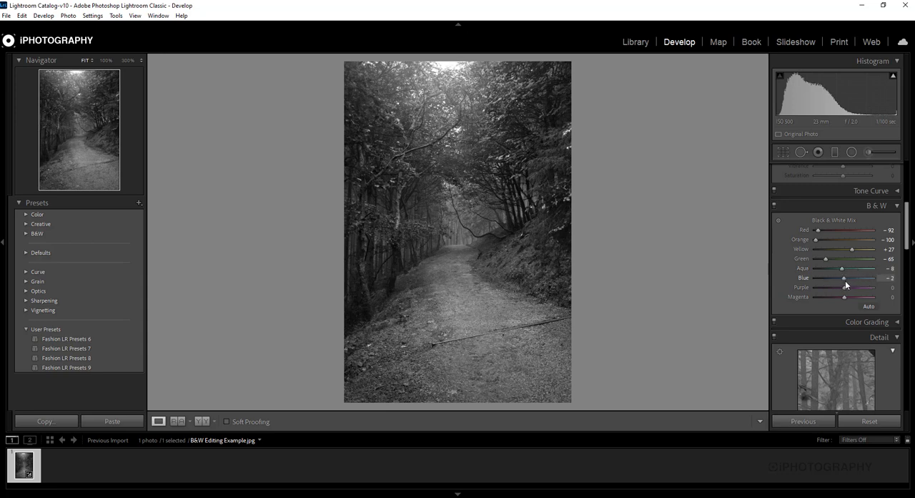
pyautogui.moveTo(855, 286); pyautogui.dragTo(841, 286)
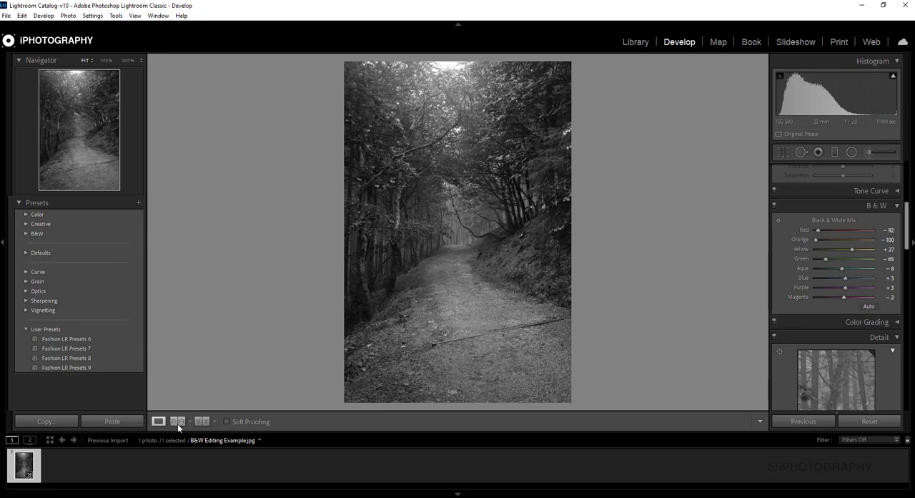
pyautogui.moveTo(179, 421)
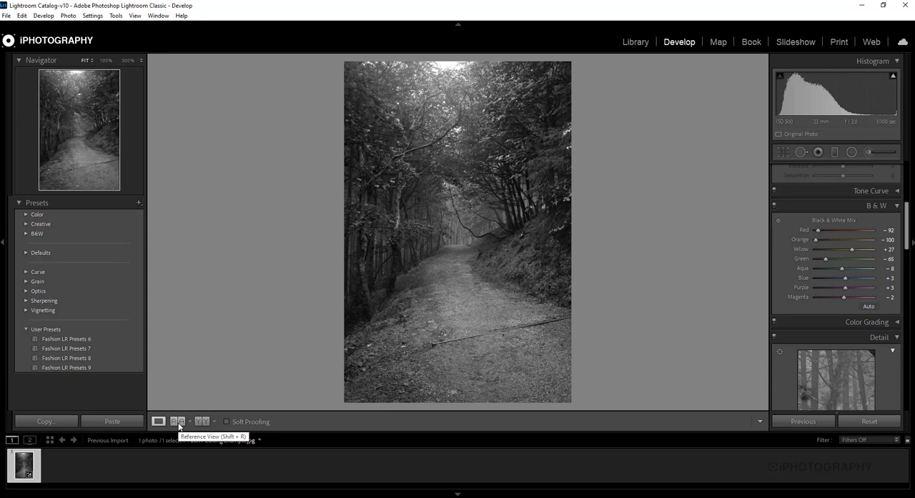